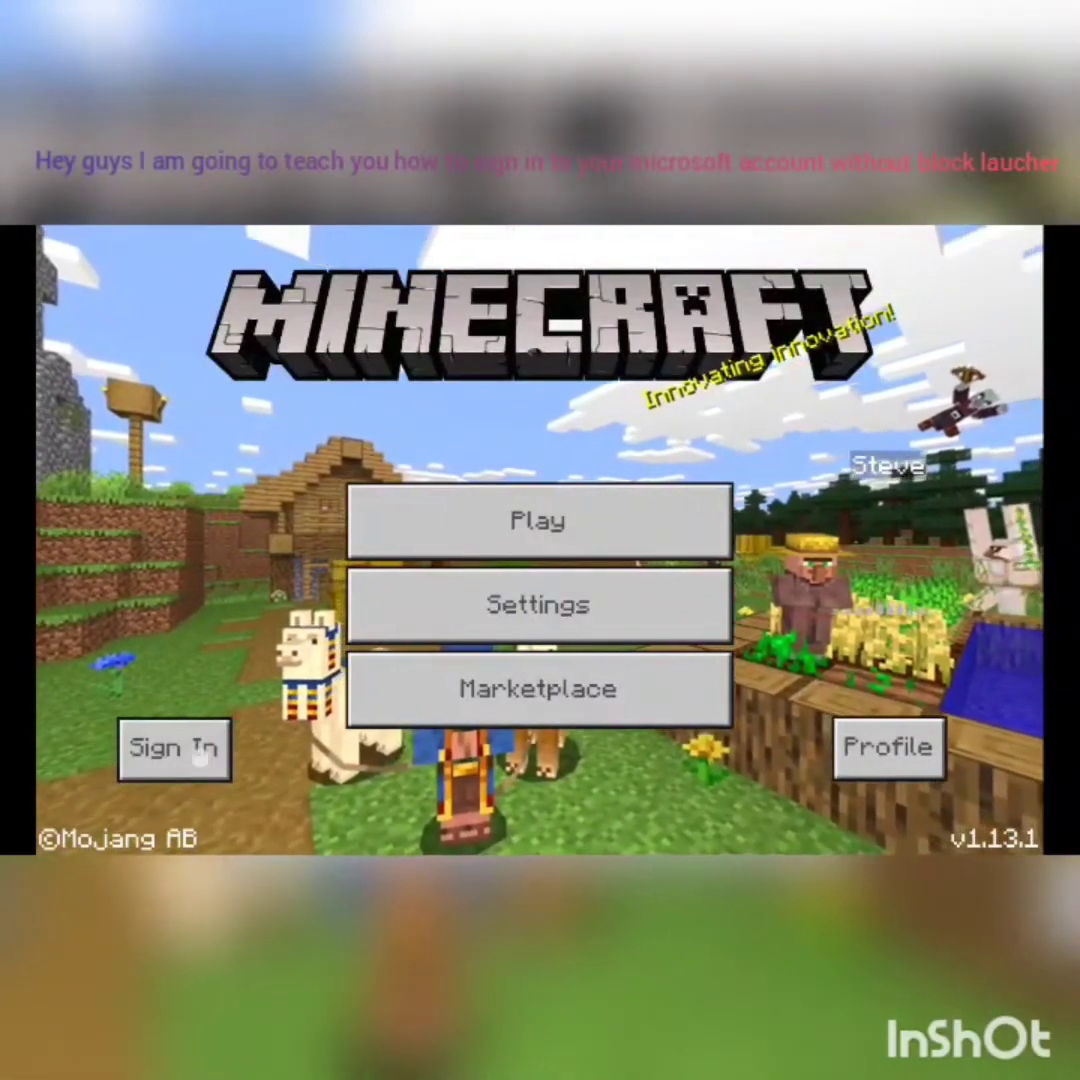
Attempt Microsoft sign-in, then scroll Game Launcher and return to the home screen
click(539, 520)
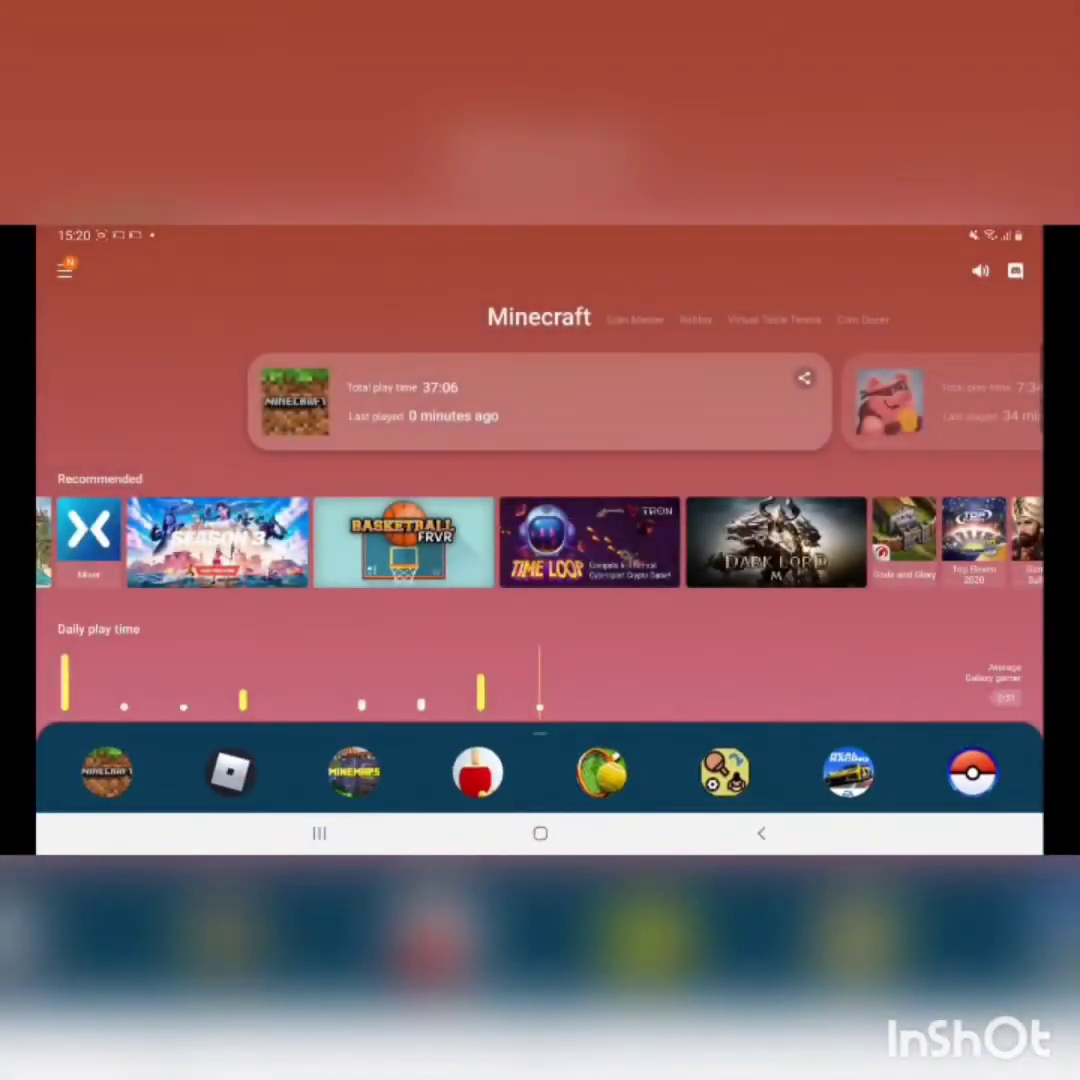
scroll(left, 3)
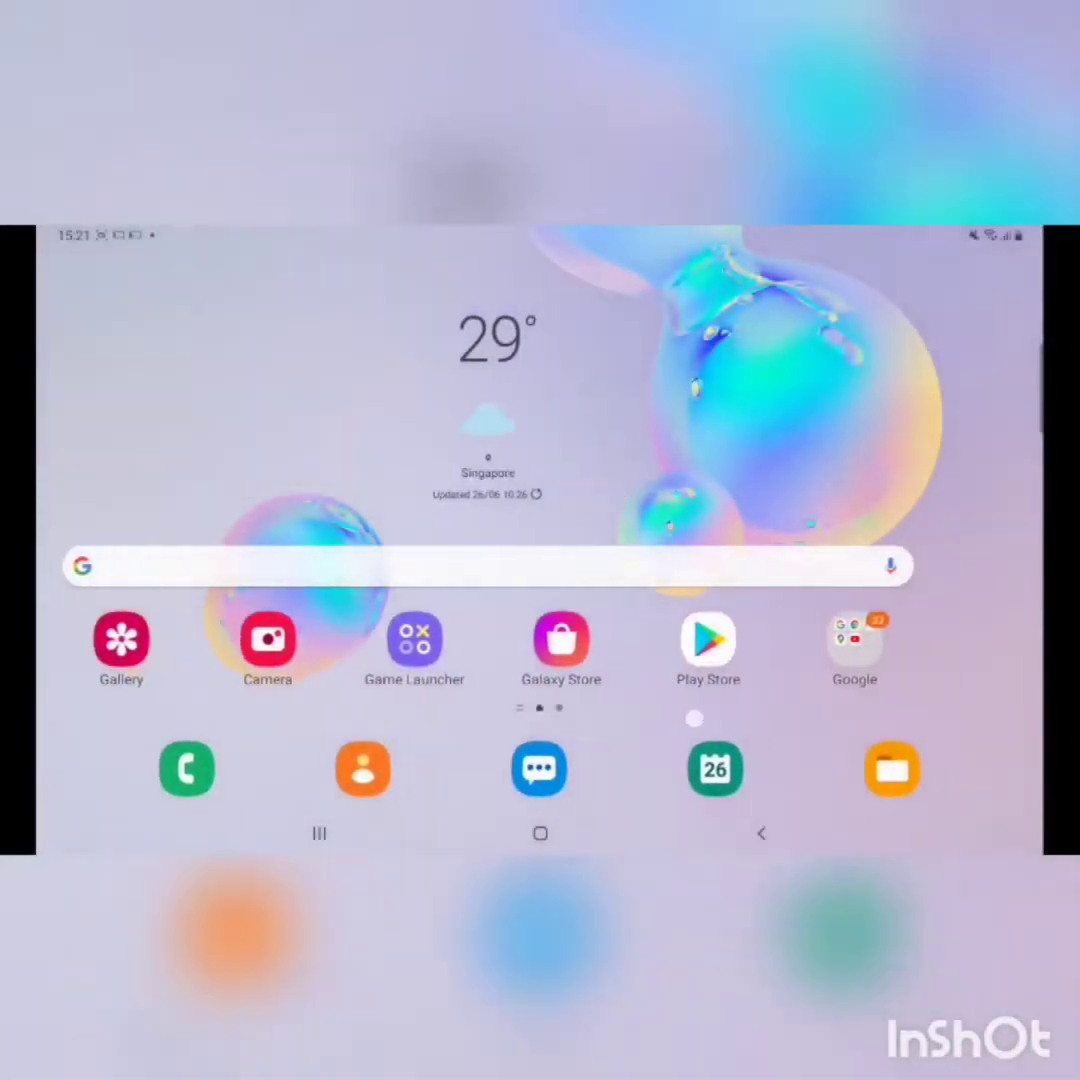
Open Google Play Store and launch Telegram from its store listing
click(708, 638)
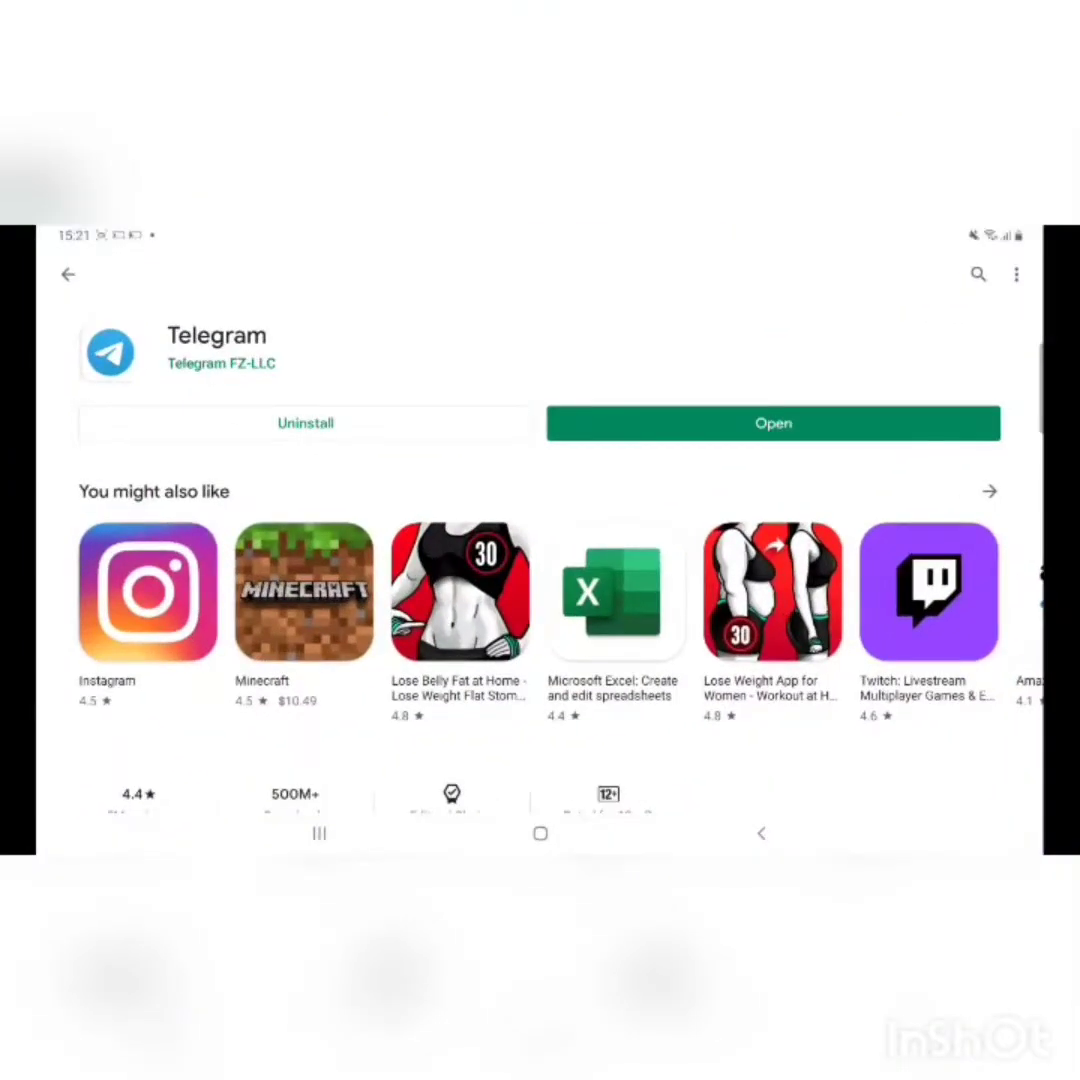
click(772, 422)
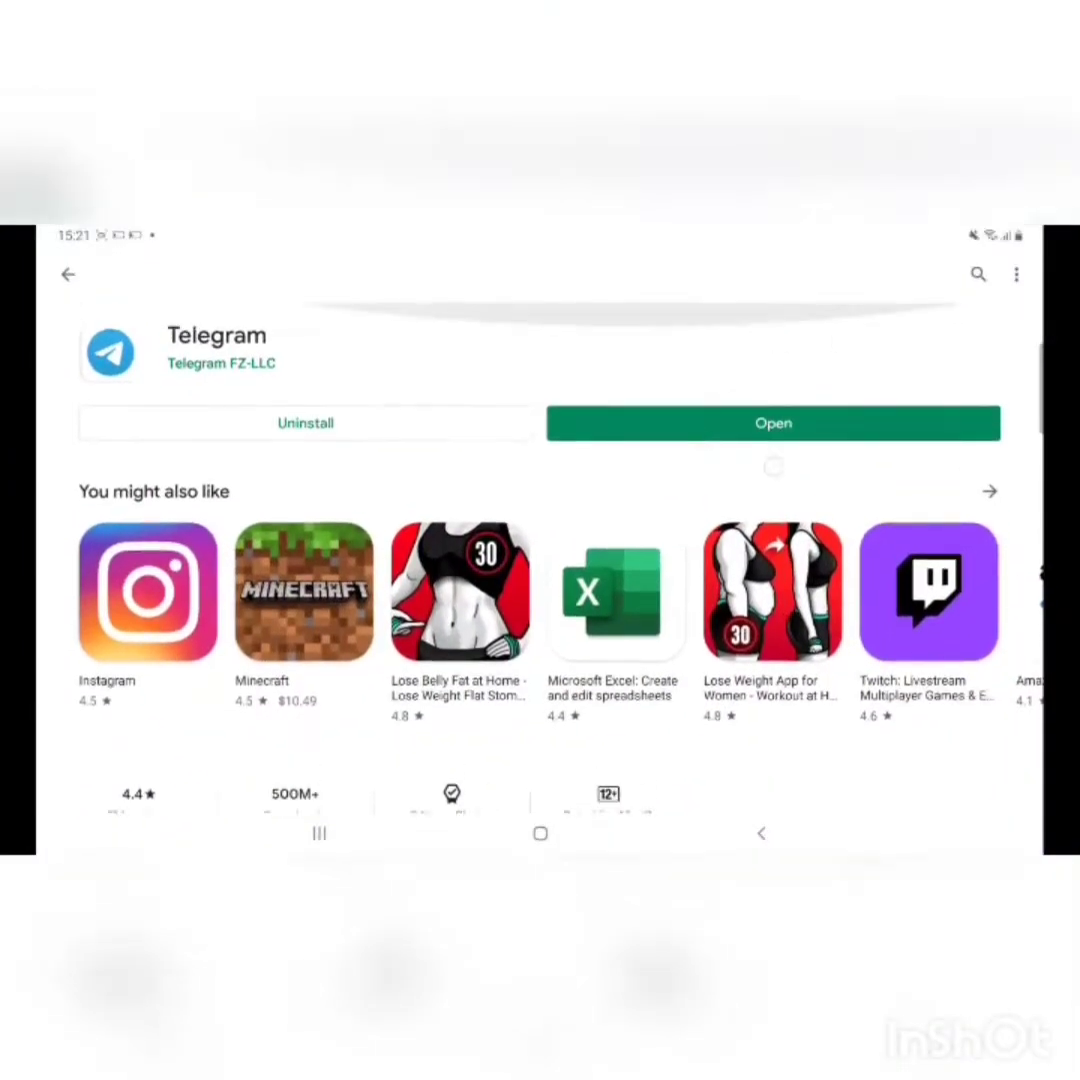
click(772, 423)
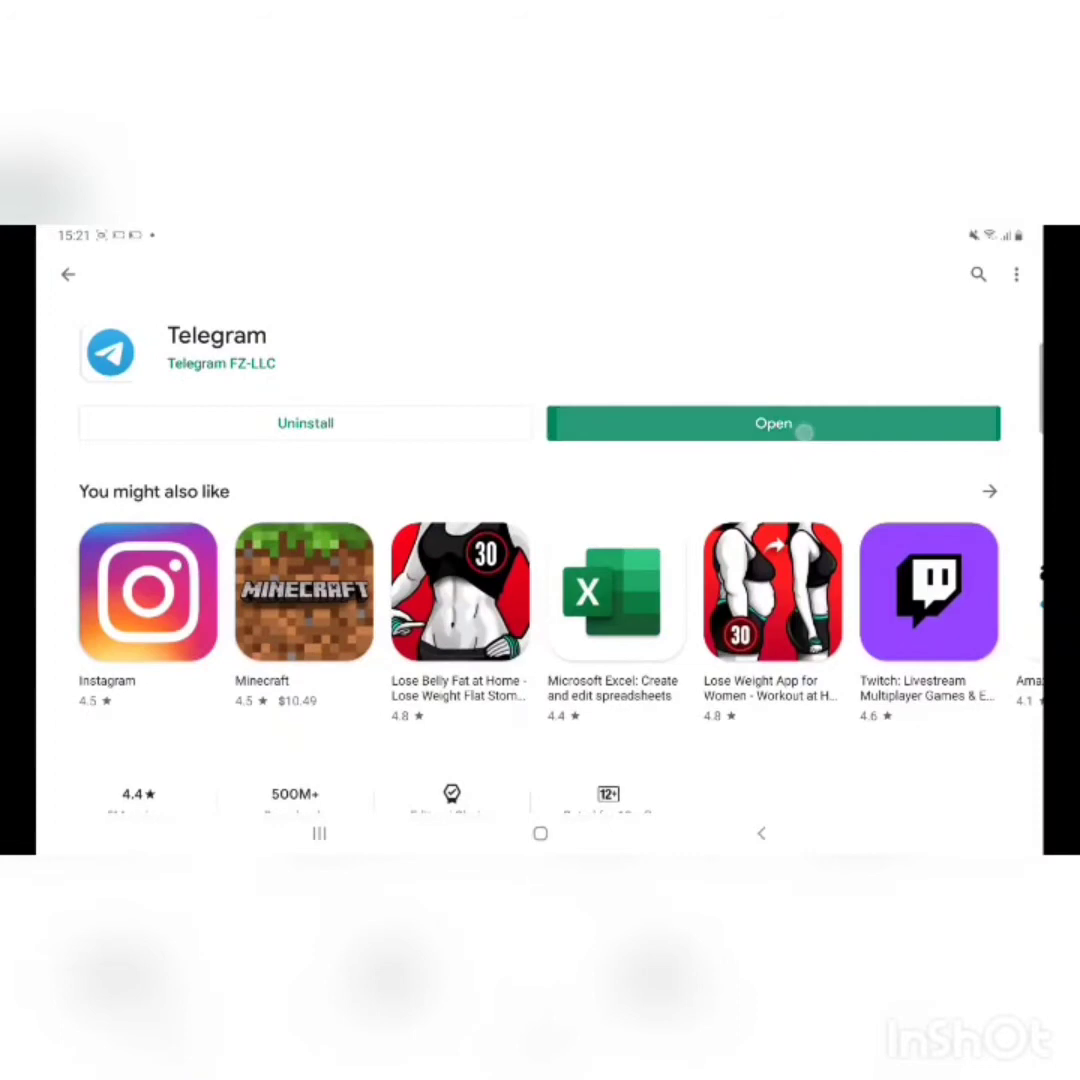
click(772, 423)
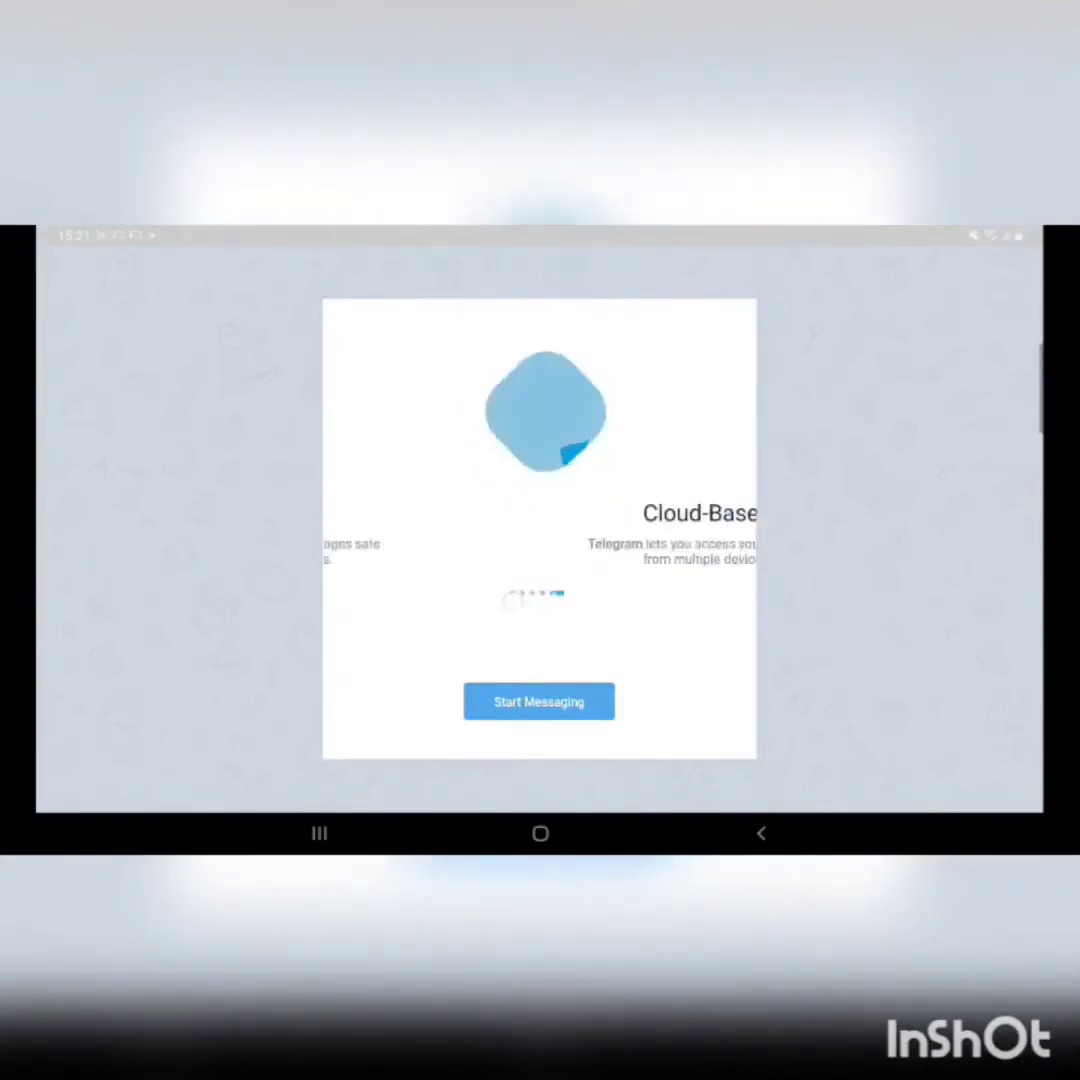
Start Messaging past the welcome screen and search Telegram for 'minecraft'
click(538, 700)
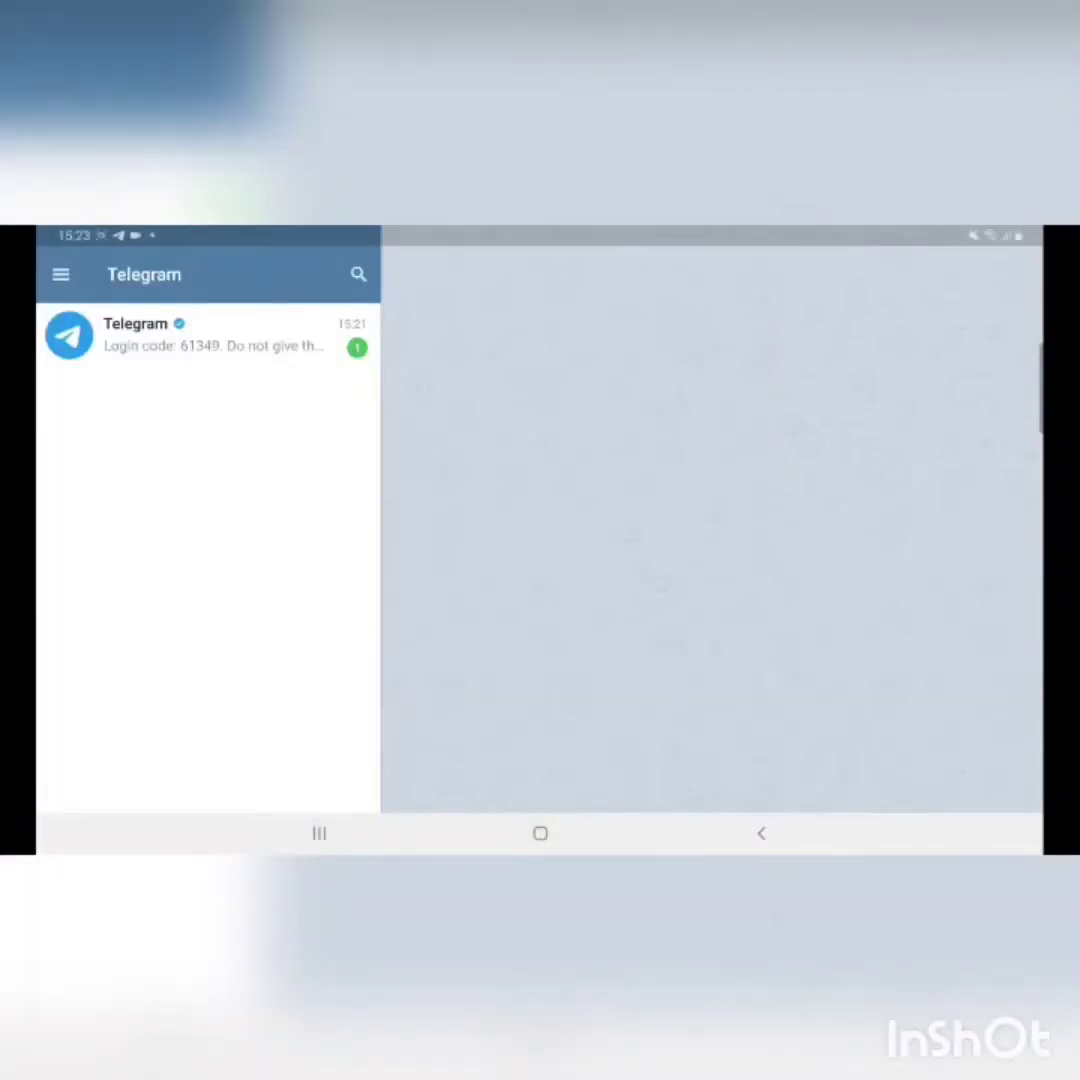
click(357, 274)
text(minecraft)
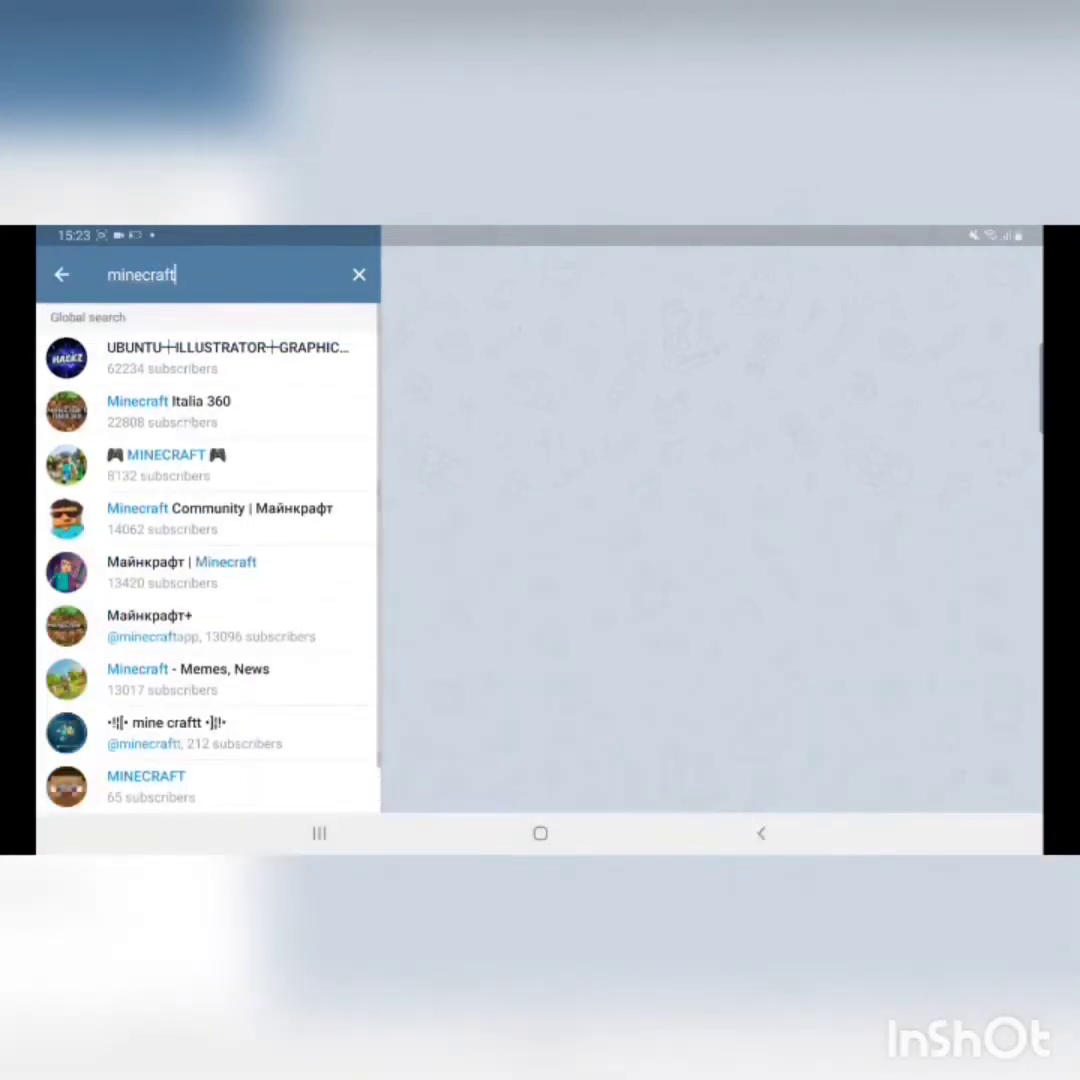
Open the Minecraft Italia 360 channel and scroll to its base.apk posts
click(200, 411)
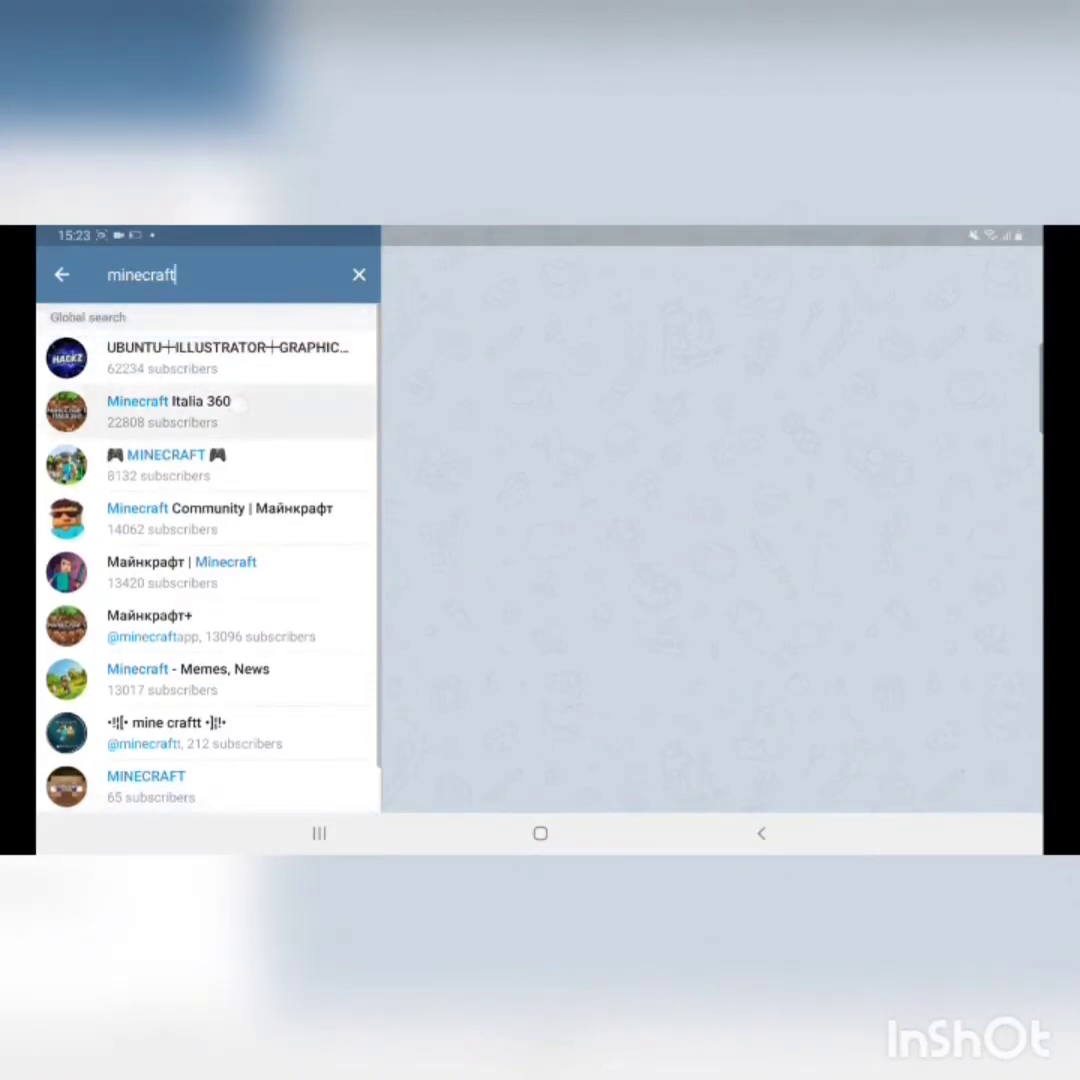
click(168, 411)
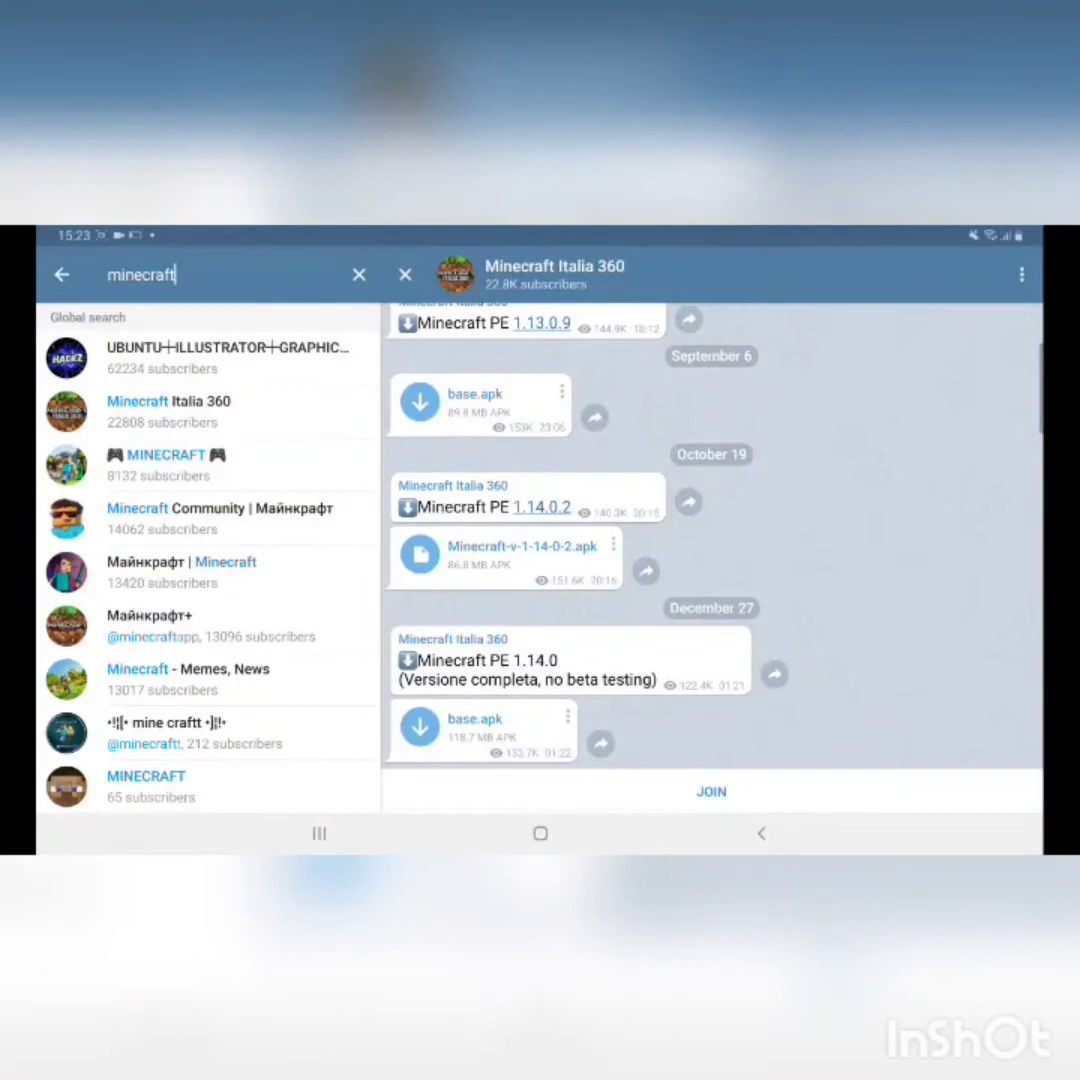
scroll(down, 3)
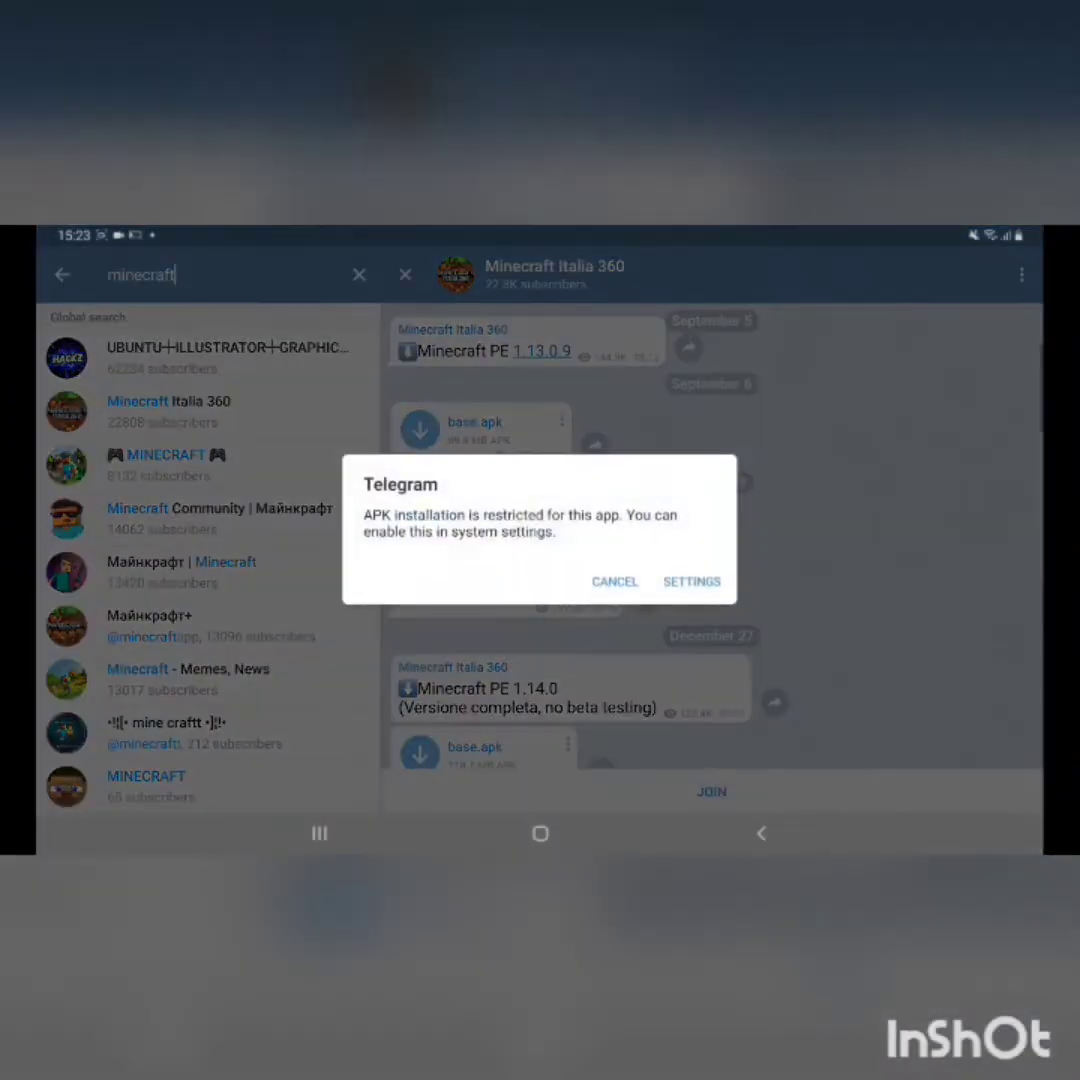
Switch on 'Allow from this source' for Telegram in Android Settings
click(692, 581)
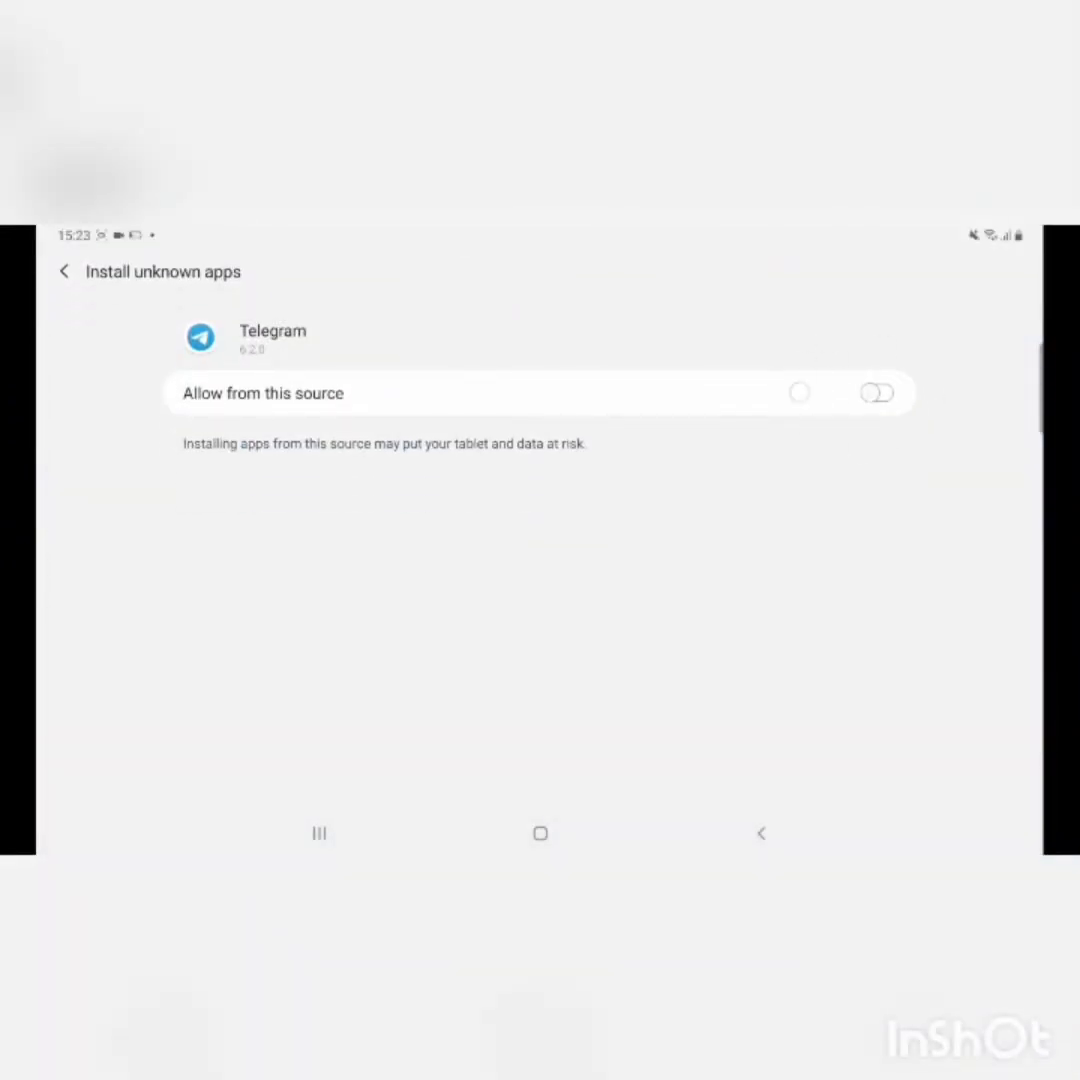
click(876, 392)
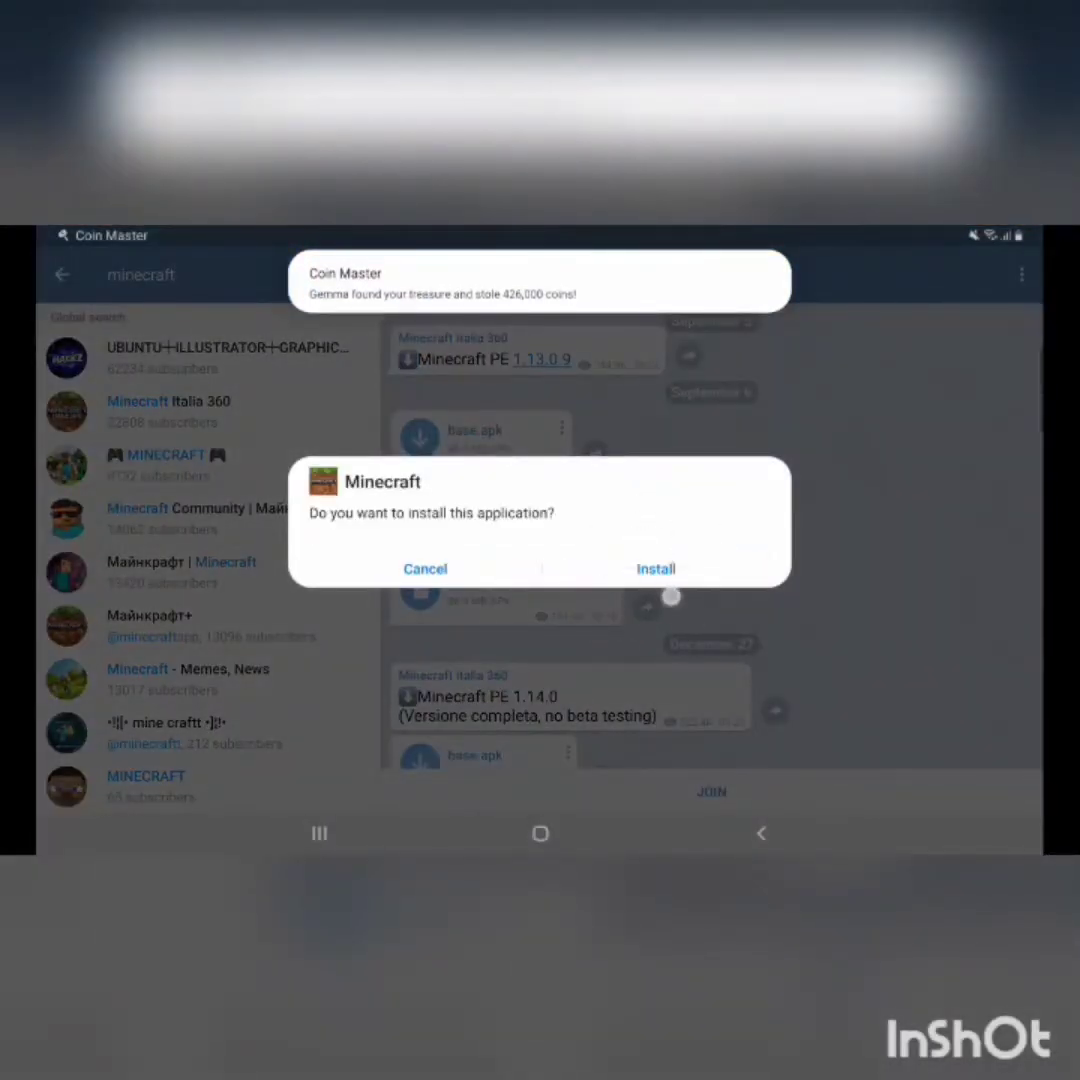
Install the Minecraft APK, choosing INSTALL ANYWAY on Play Protect, then open it
click(656, 568)
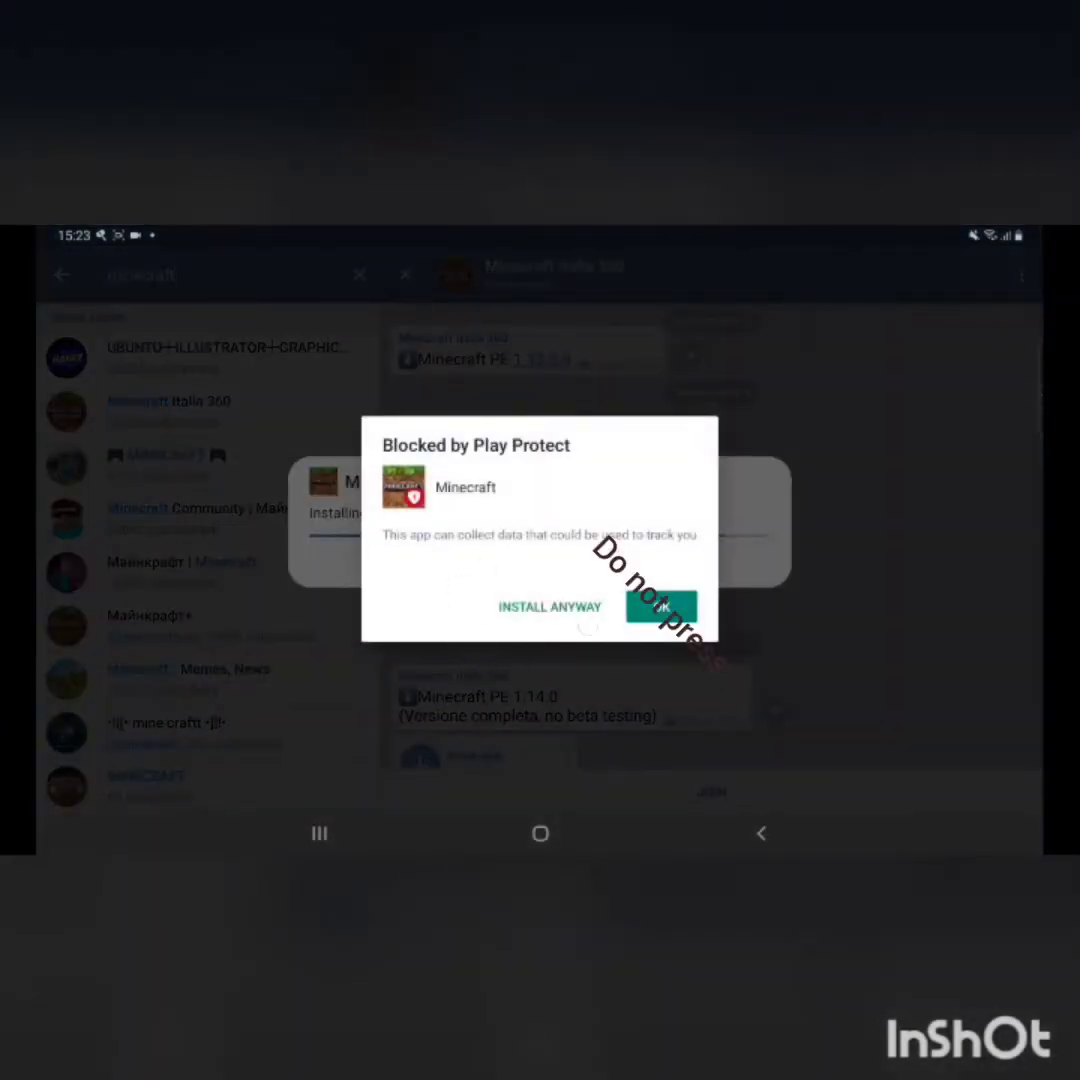
click(550, 607)
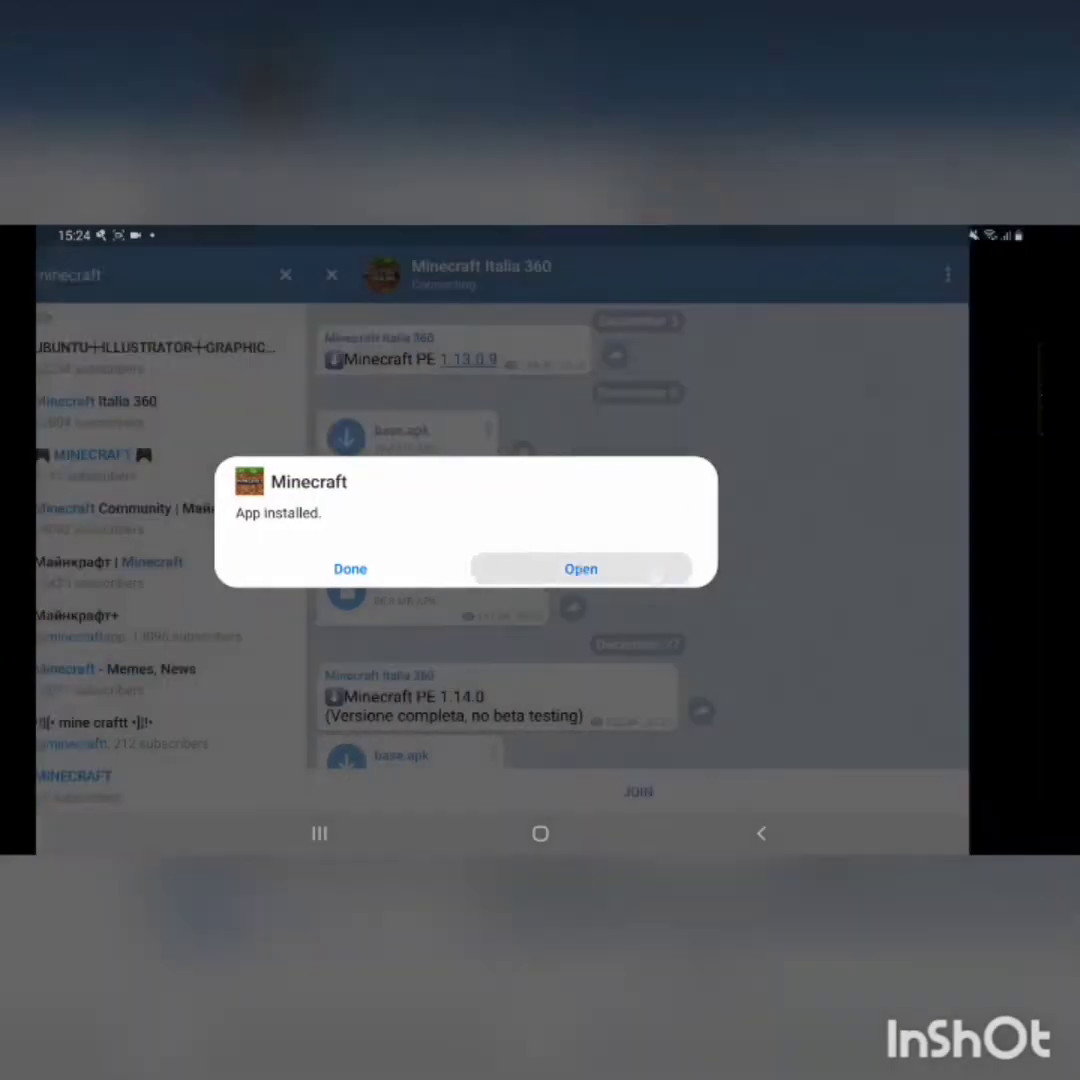
click(580, 568)
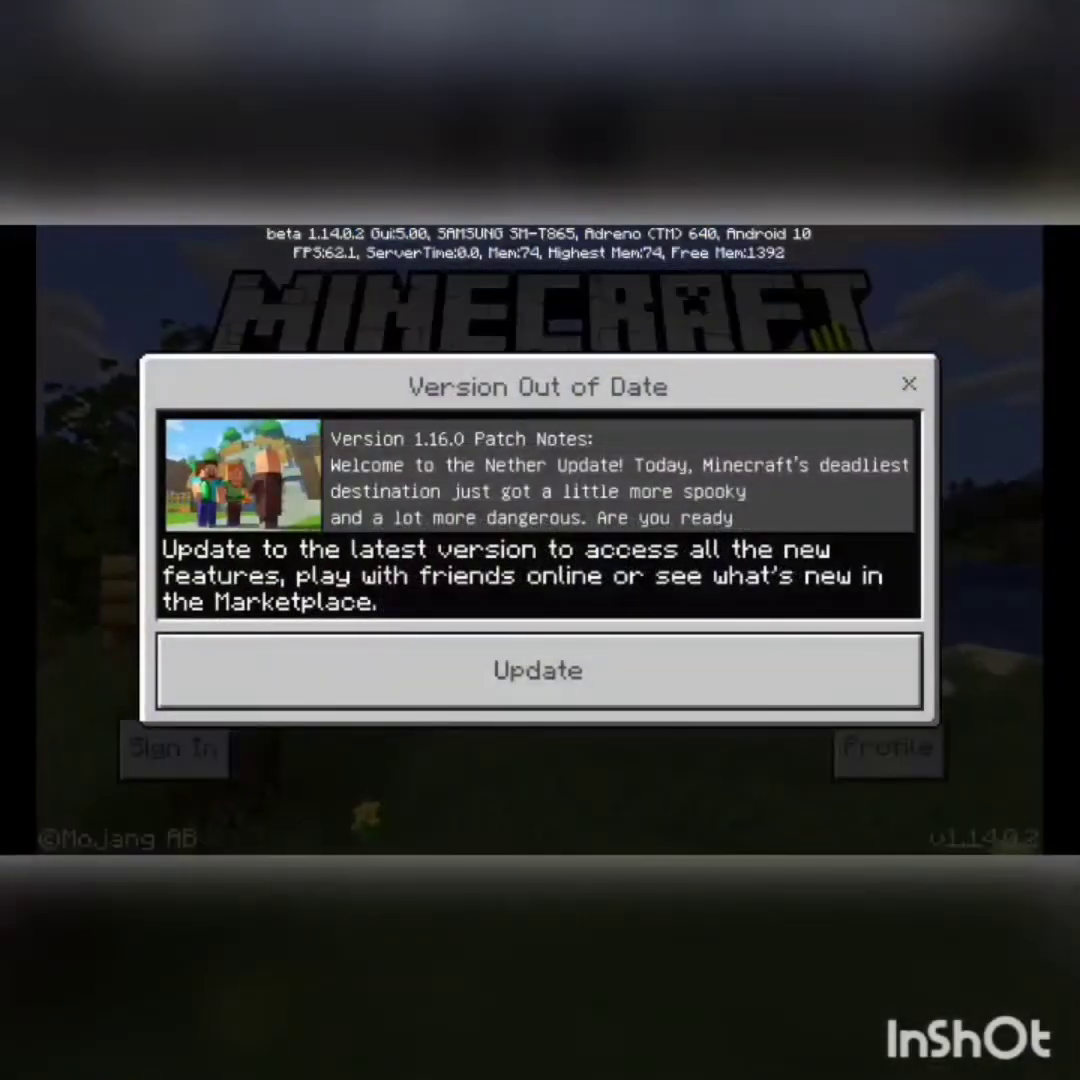
Close the Version Out of Date notice and respond to the Save purchases prompt
click(908, 384)
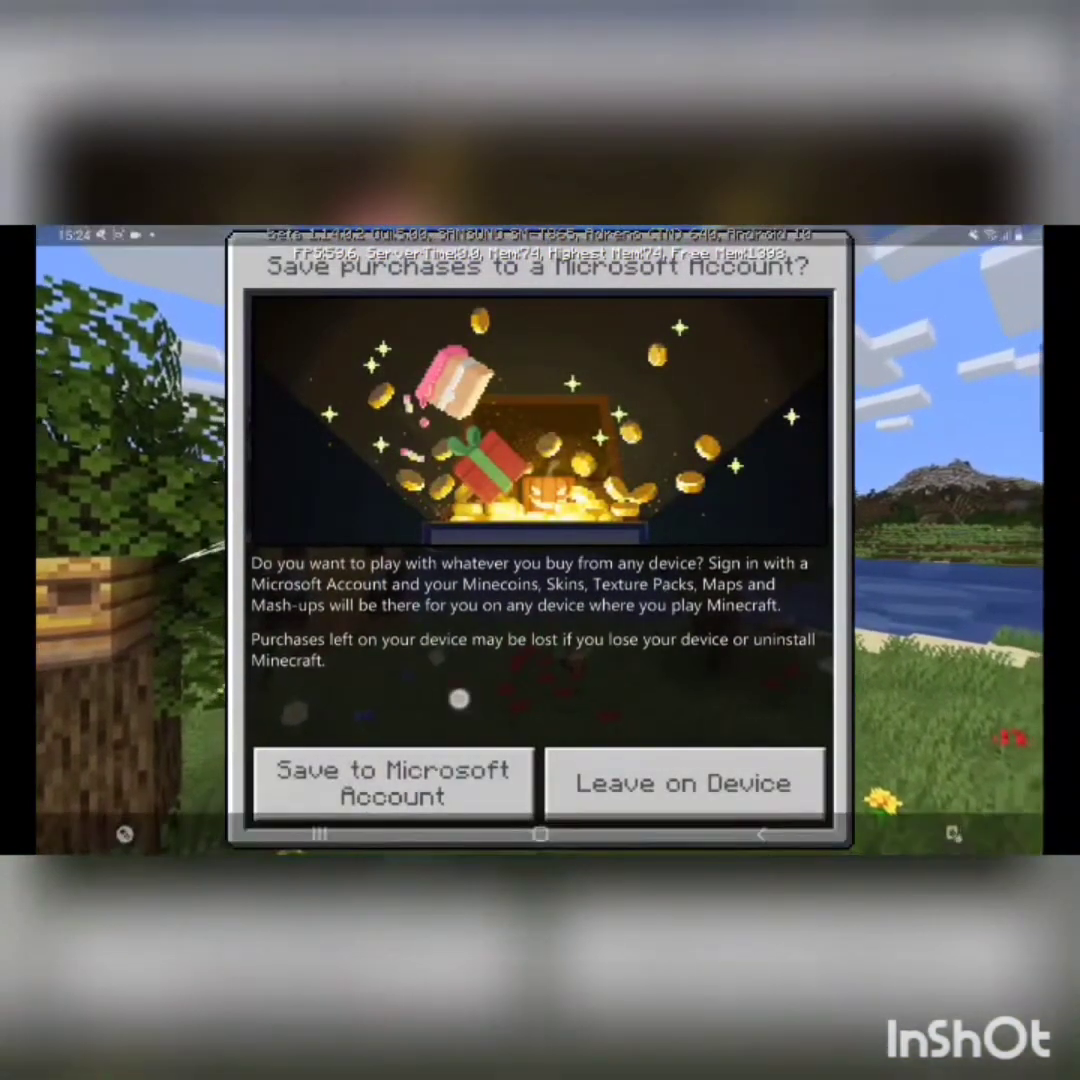
click(391, 783)
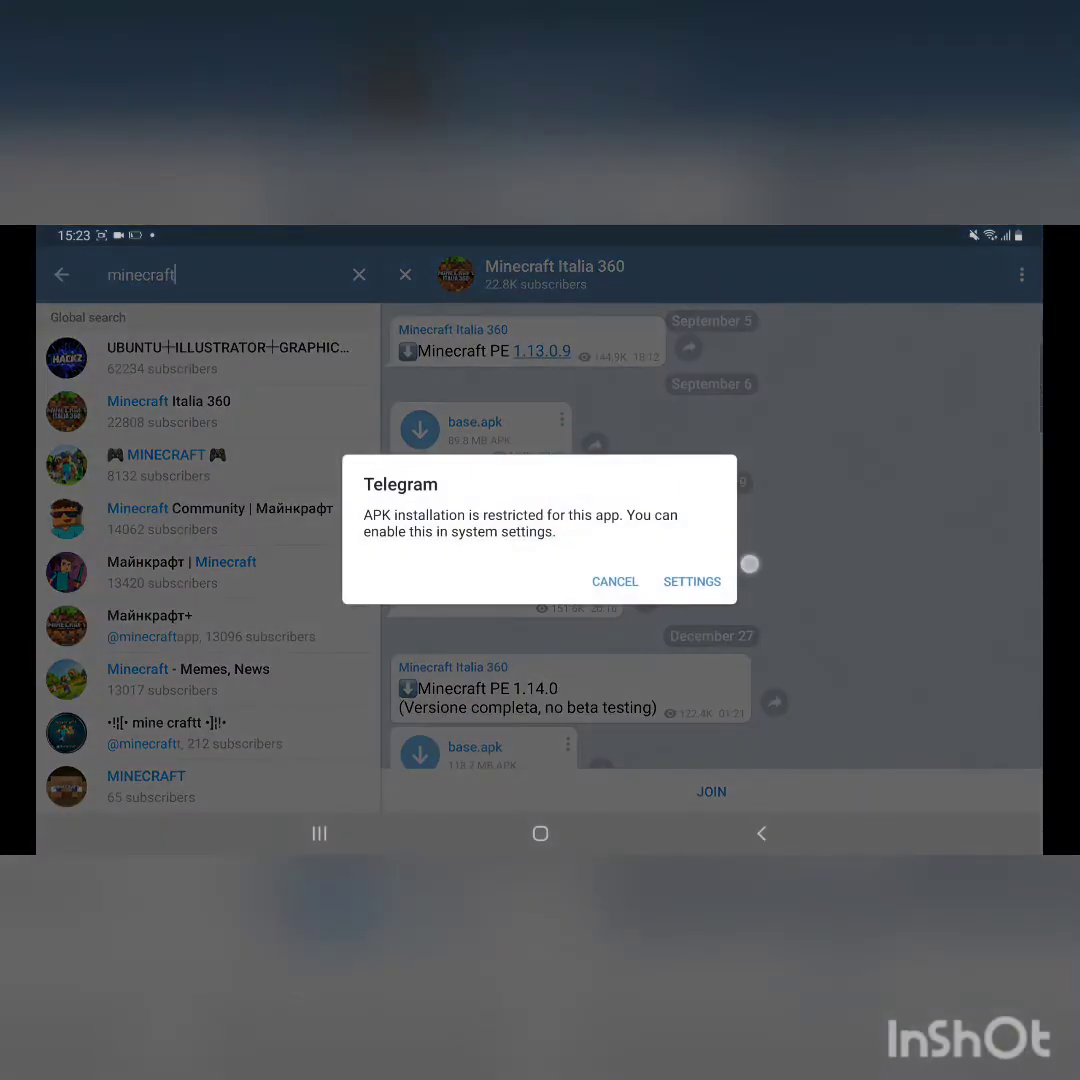
Turn on 'Allow from this source' for Telegram in Android Settings
click(691, 581)
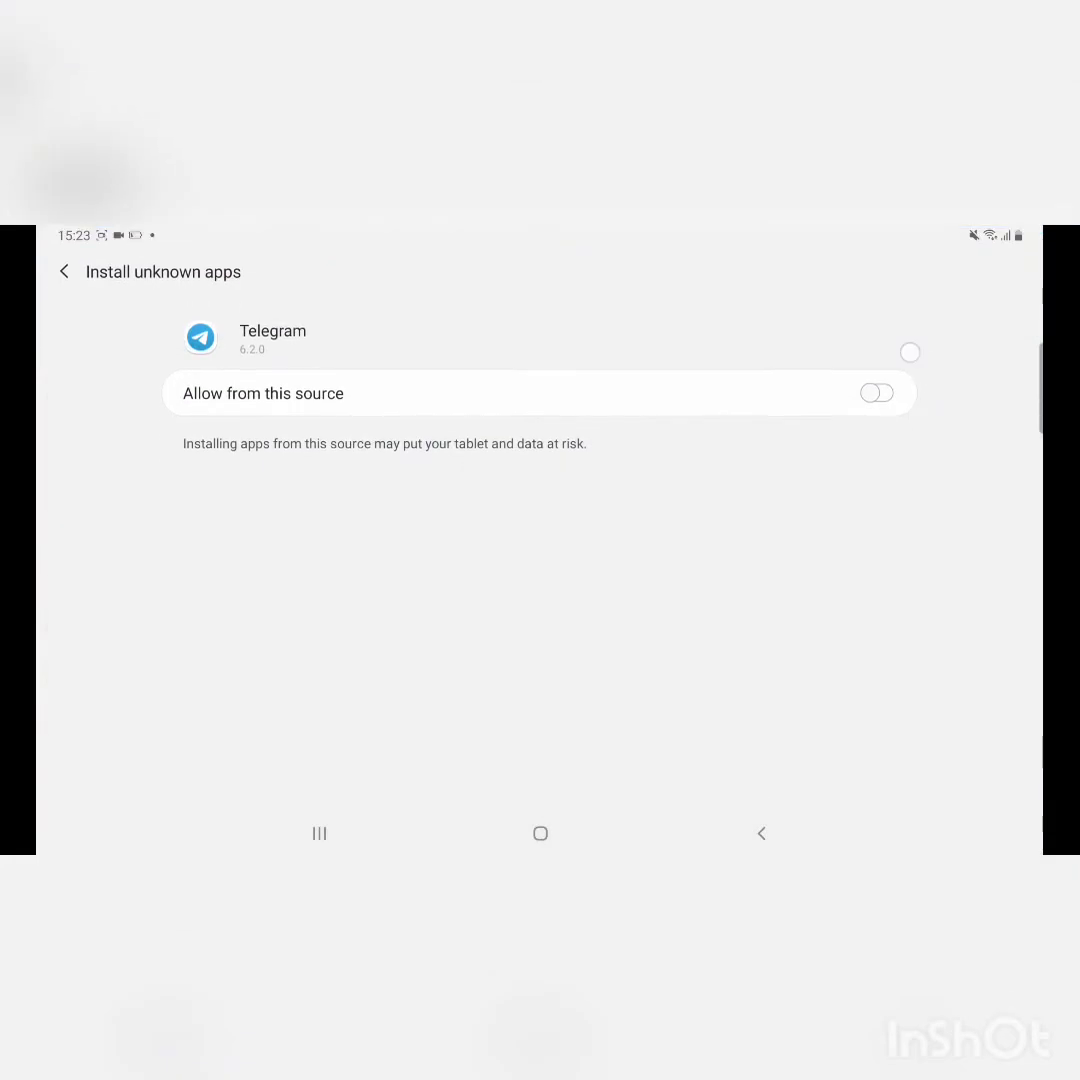
click(877, 392)
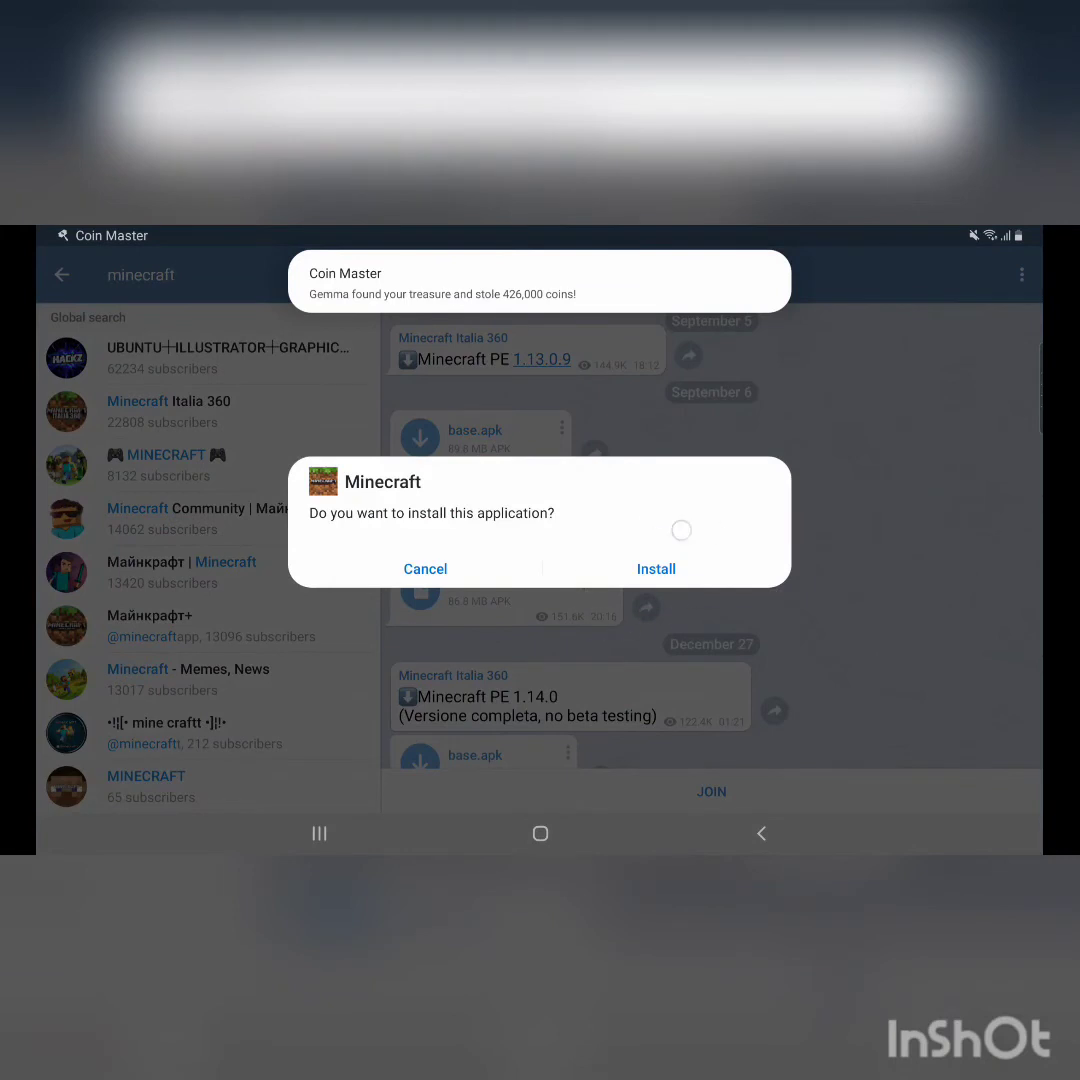
Confirm Install in the Minecraft APK installation prompt
click(656, 568)
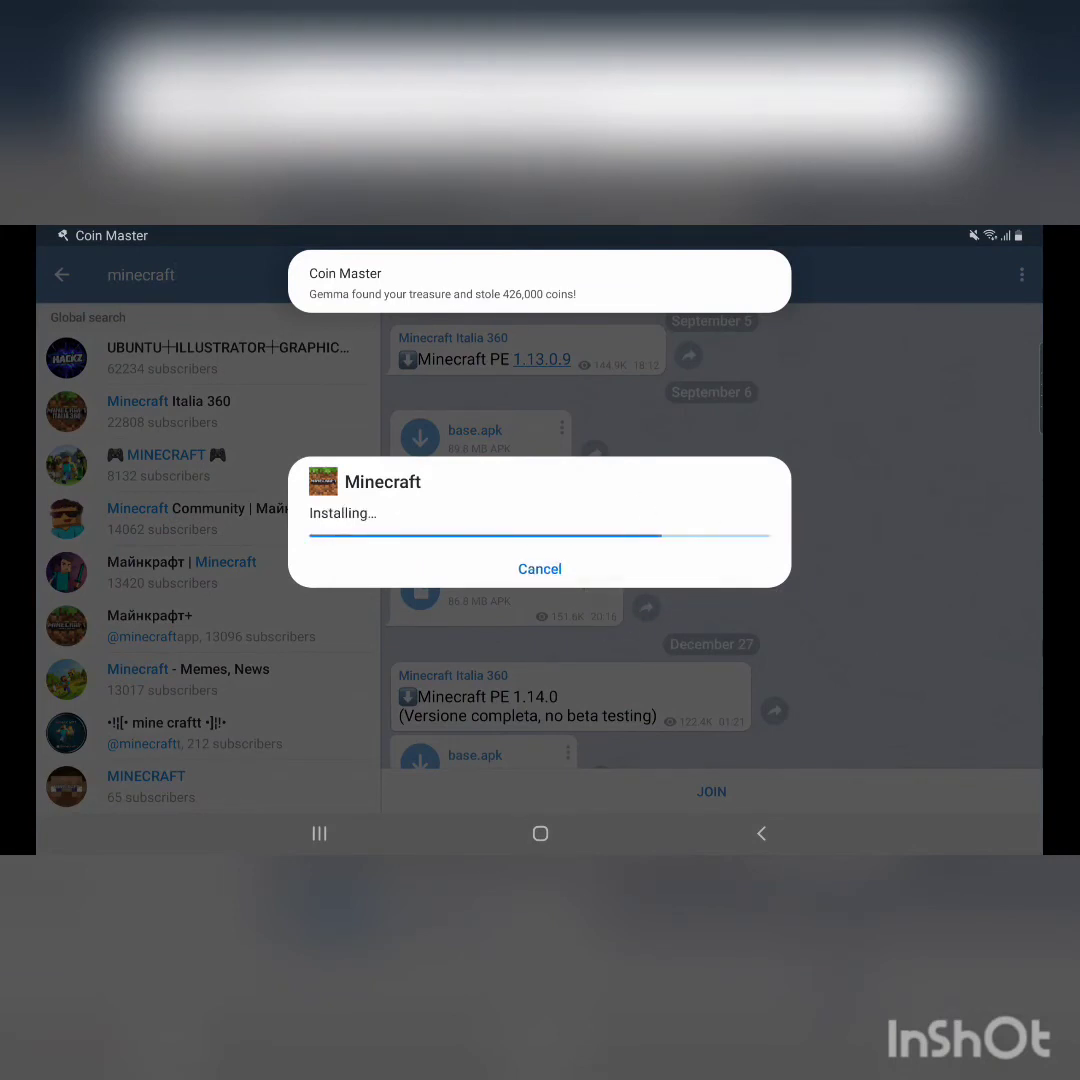